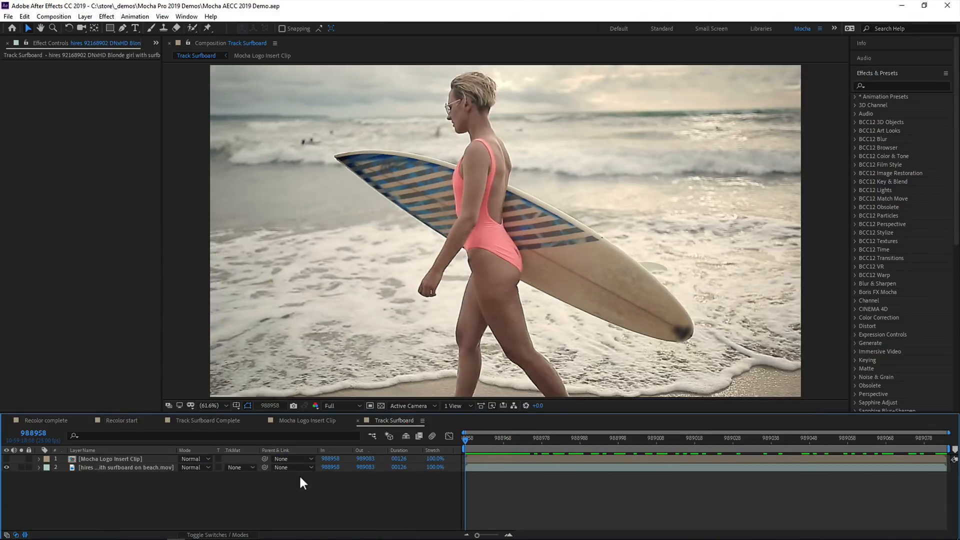
# Step: Select the surfboard footage layer and reach Track in Mocha under the Animation menu
pyautogui.click(665, 438)
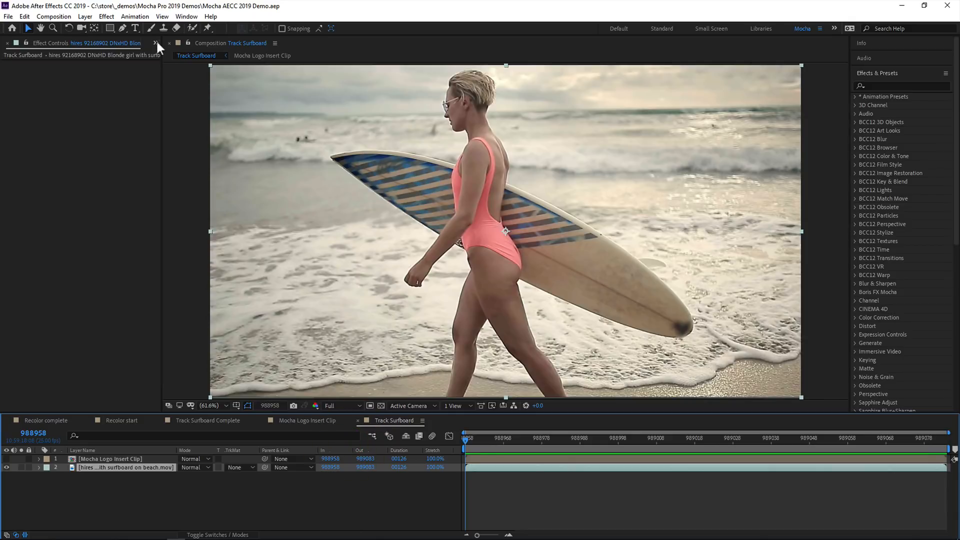
pyautogui.click(135, 16)
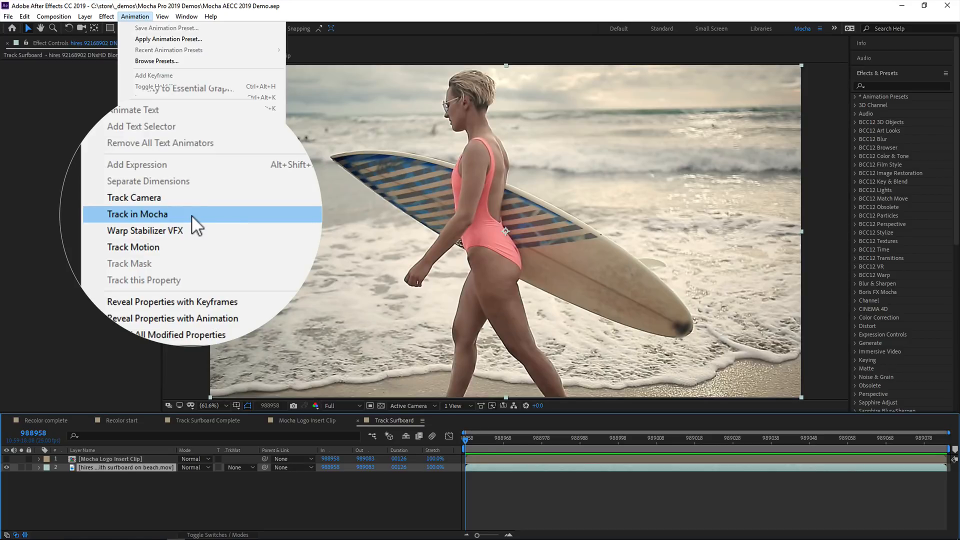
# Step: Apply Track in Mocha to the footage, expand Matte and Tracking Data, and browse the Boris FX Mocha effect list
pyautogui.click(138, 214)
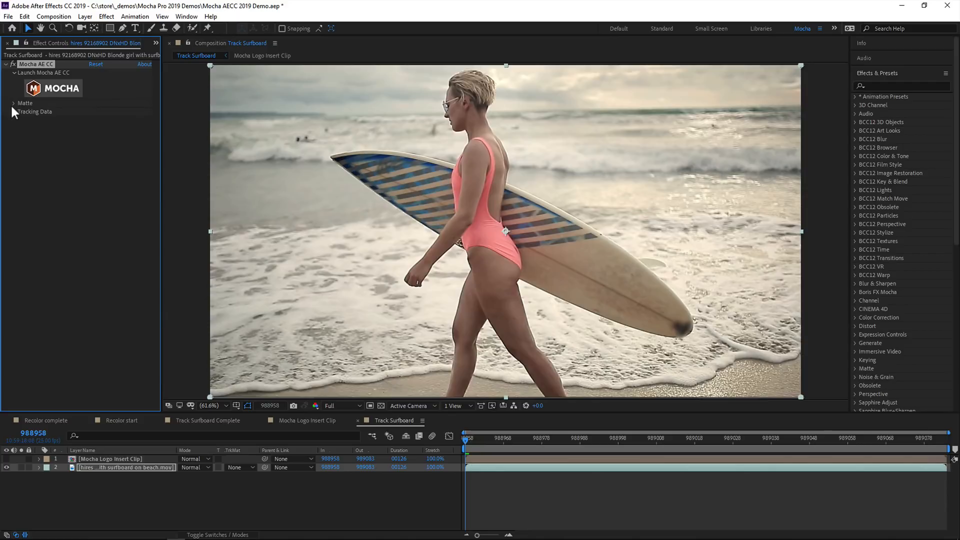
pyautogui.click(14, 103)
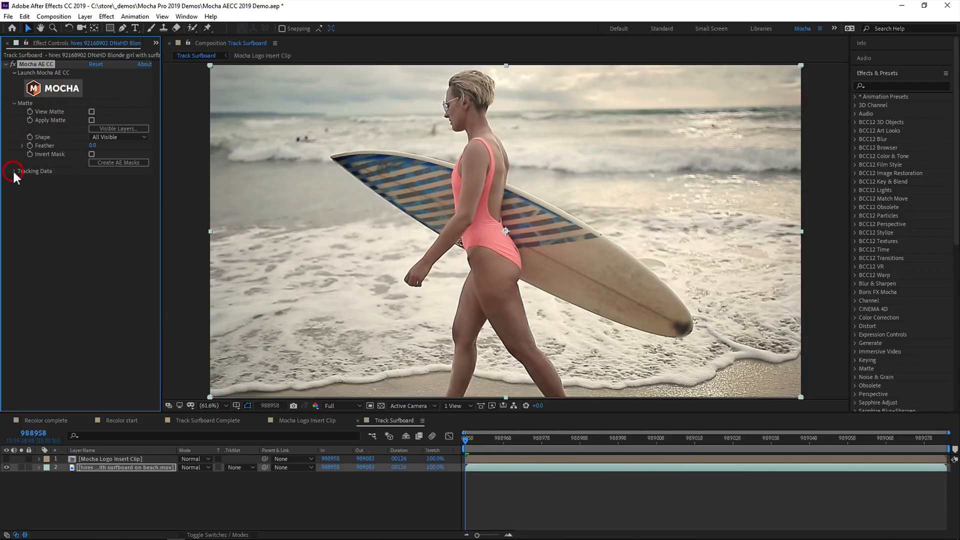
pyautogui.click(15, 171)
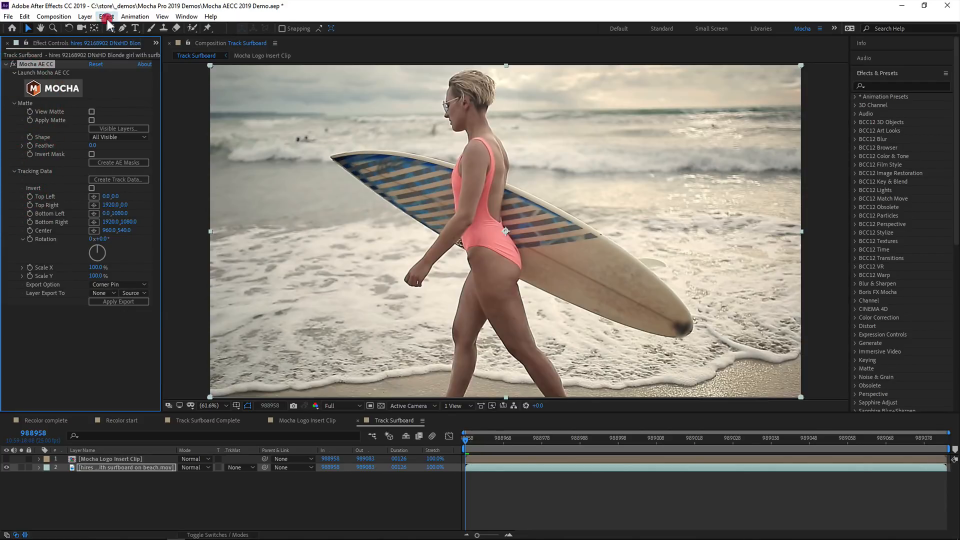
pyautogui.click(106, 17)
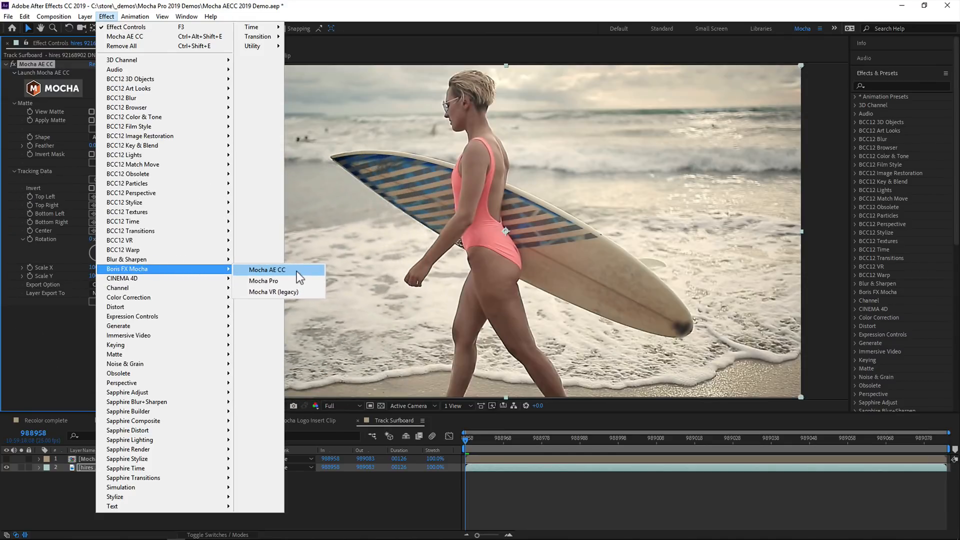
pyautogui.click(266, 269)
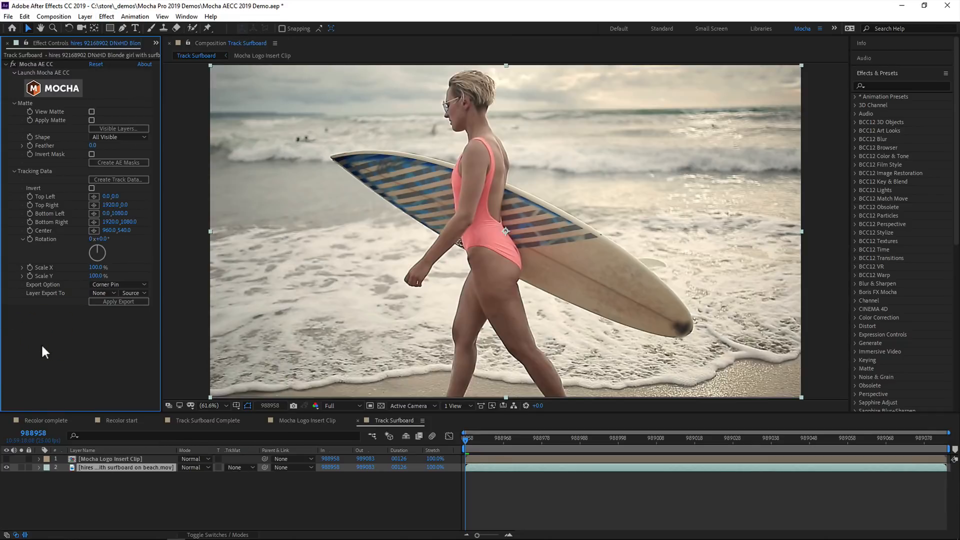
pyautogui.moveTo(54, 350)
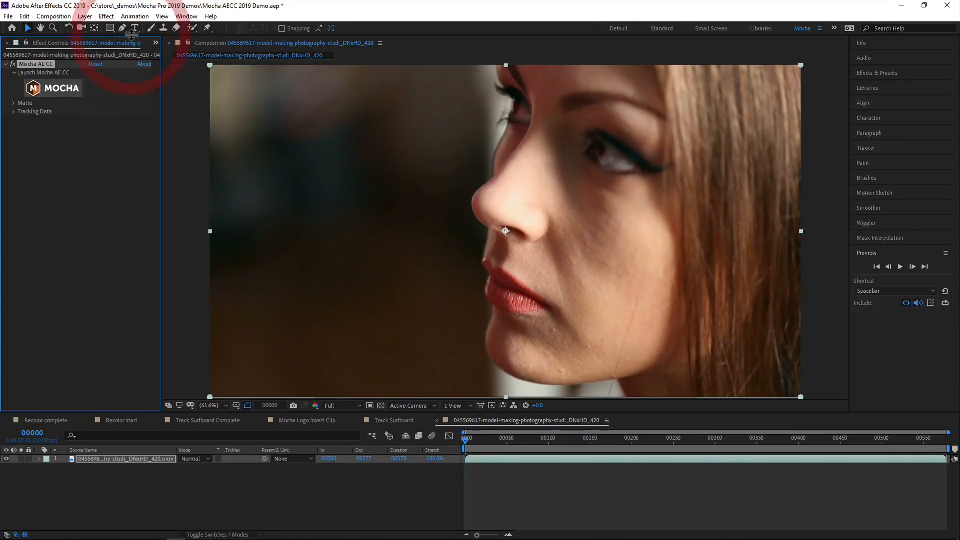
# Step: Pre-compose the model clip with all attributes and apply Track in Mocha to the precomp
pyautogui.click(40, 73)
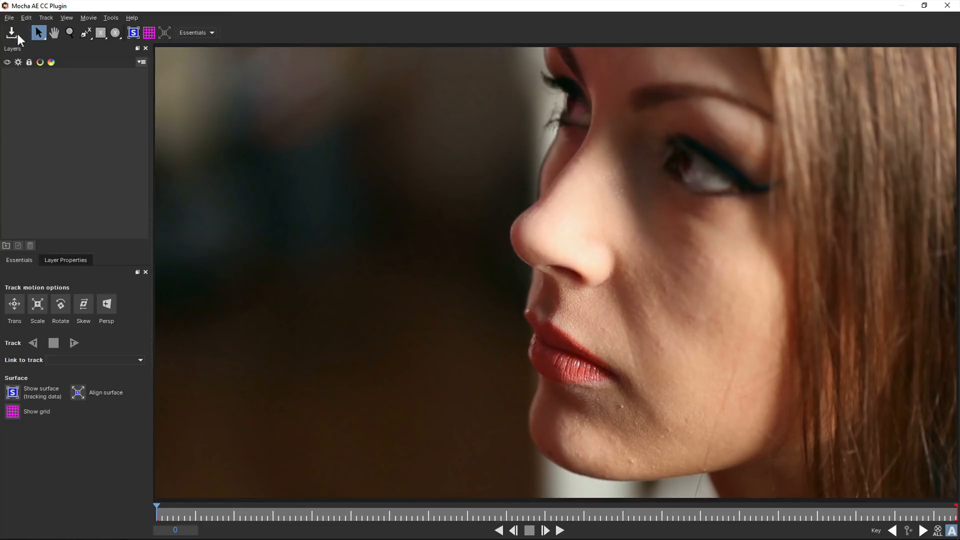
pyautogui.click(9, 17)
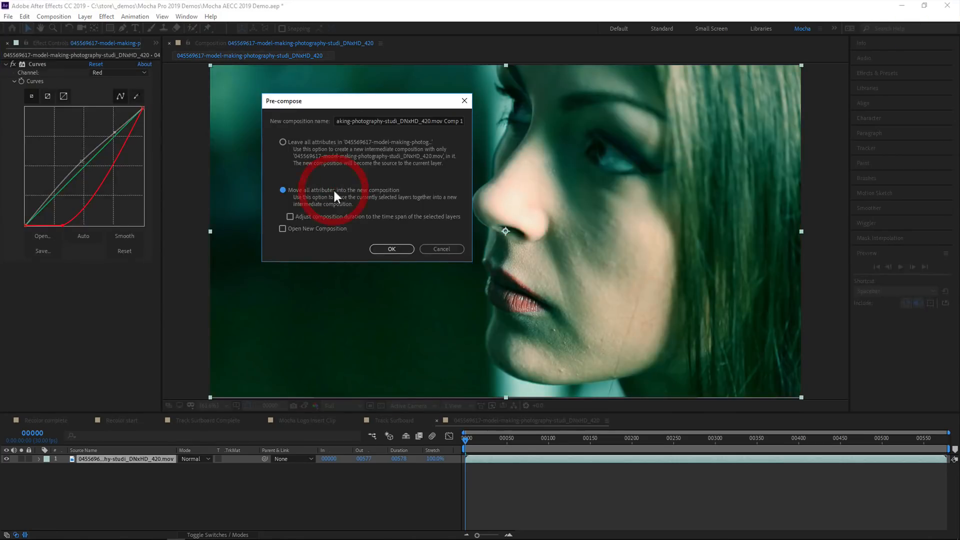
pyautogui.click(135, 17)
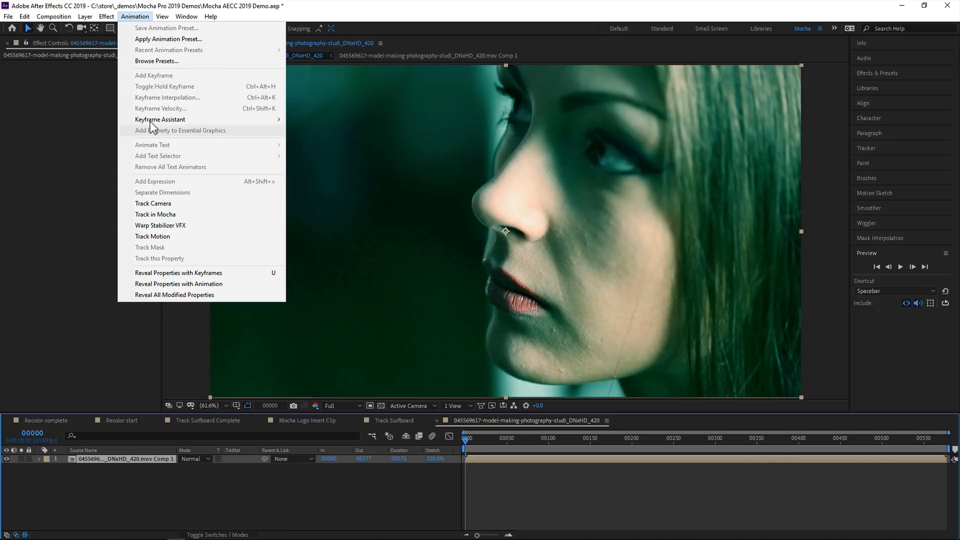
pyautogui.click(155, 214)
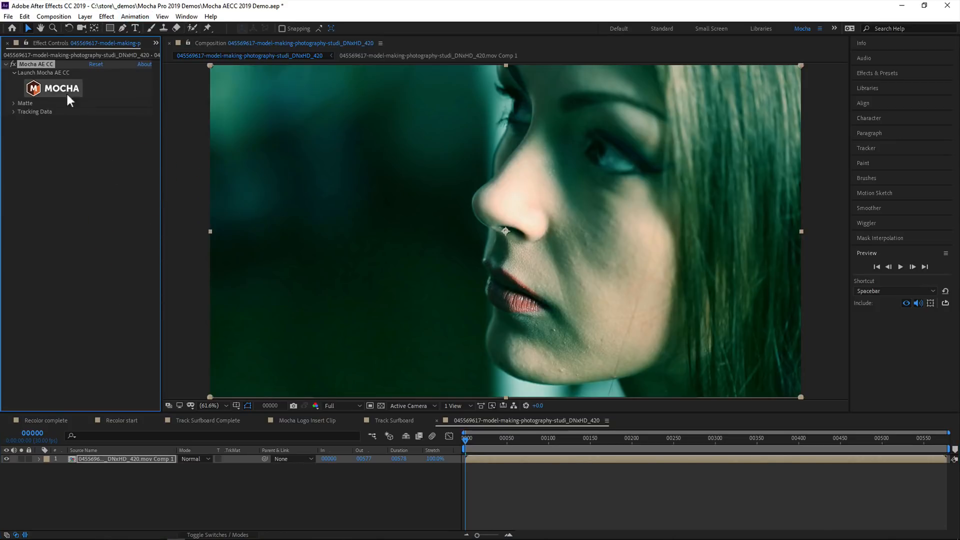
# Step: Launch Mocha on the precomp, preview its matte and apply it to the model footage
pyautogui.click(53, 88)
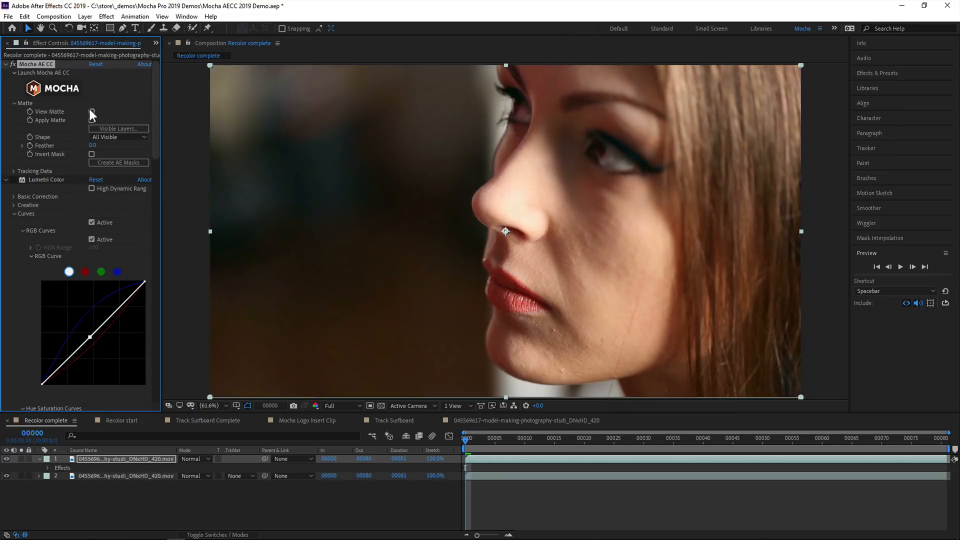
pyautogui.click(92, 121)
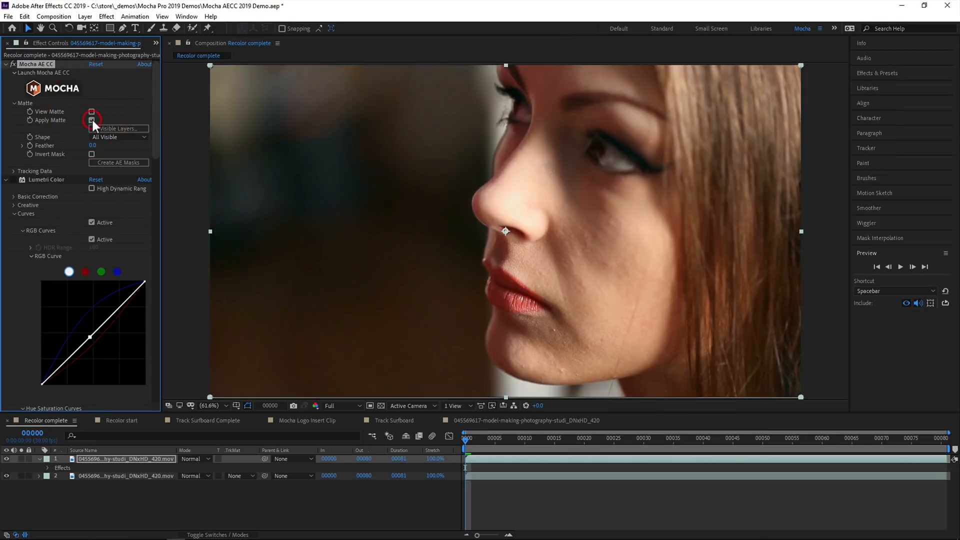
pyautogui.click(392, 420)
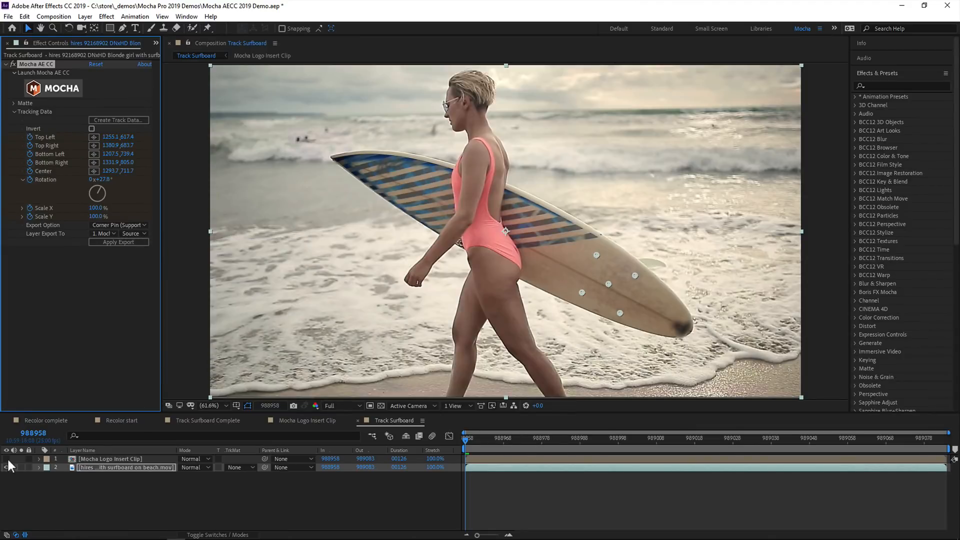
# Step: Preview the logo corner-pinned on the board, then collapse the Mocha AE Matte and Tracking Data groups
pyautogui.click(118, 242)
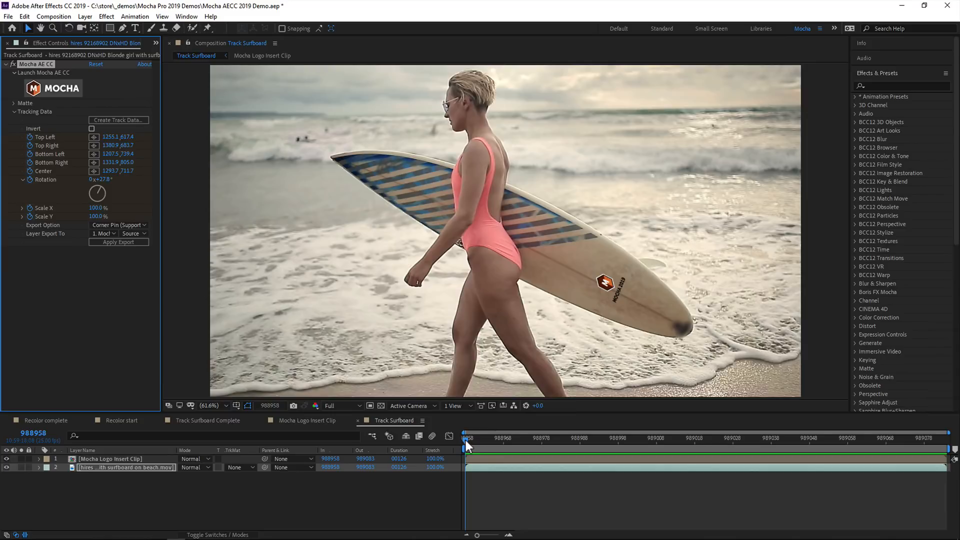
pyautogui.click(17, 103)
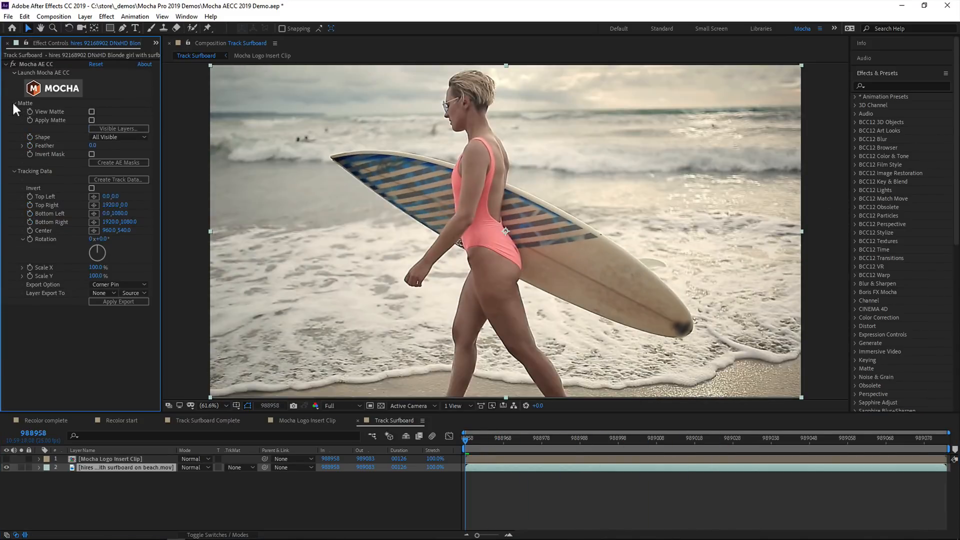
pyautogui.click(14, 103)
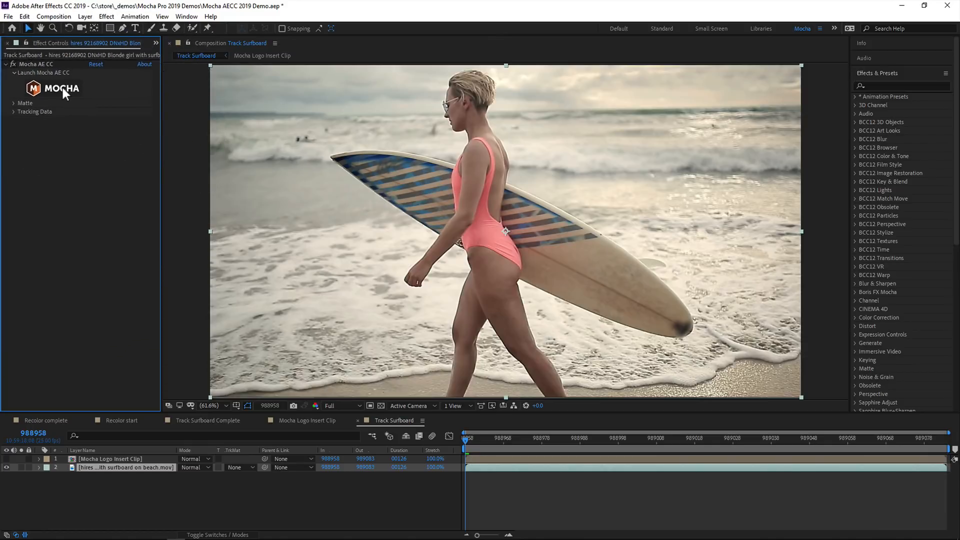
# Step: Launch the Mocha AE plugin on the surfboard footage and pick the Classic workspace layout
pyautogui.click(61, 88)
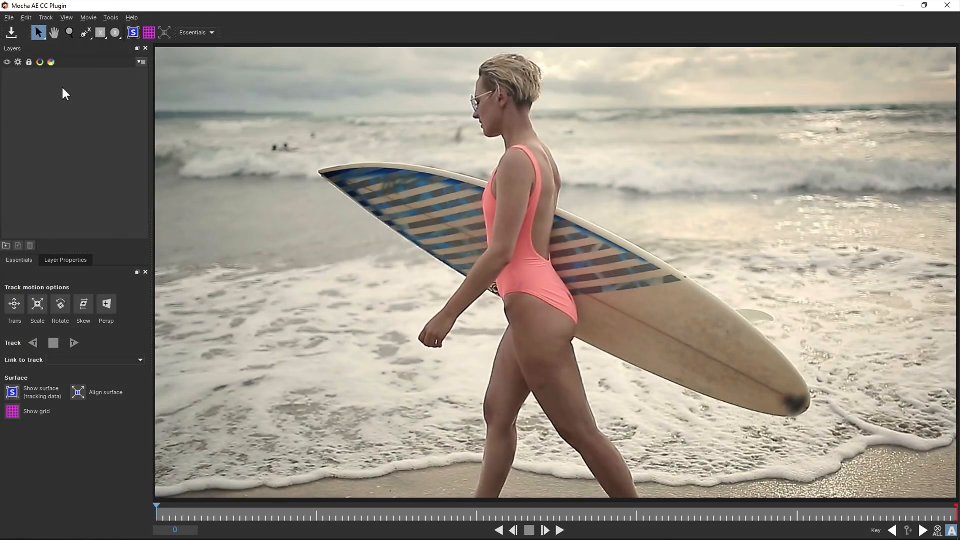
pyautogui.moveTo(358, 244)
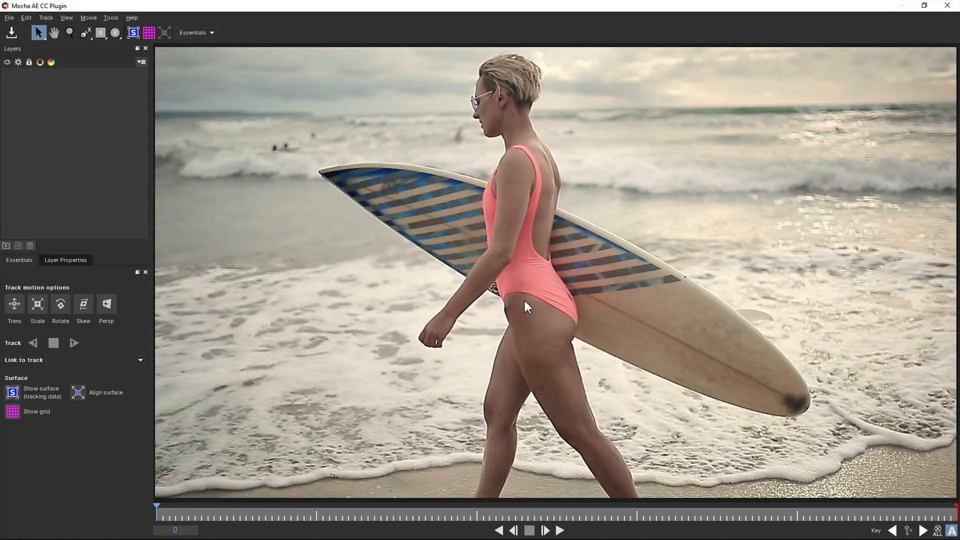
pyautogui.click(194, 32)
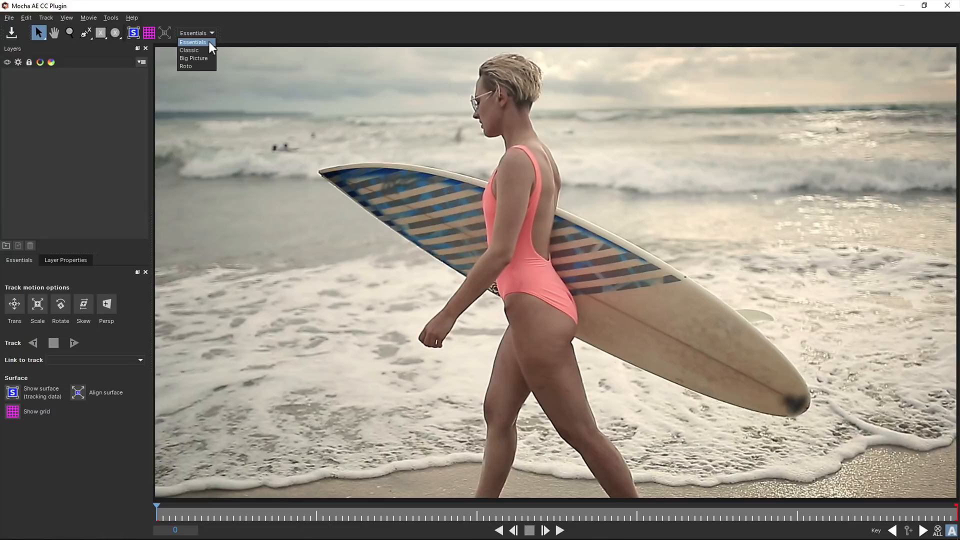
pyautogui.click(193, 42)
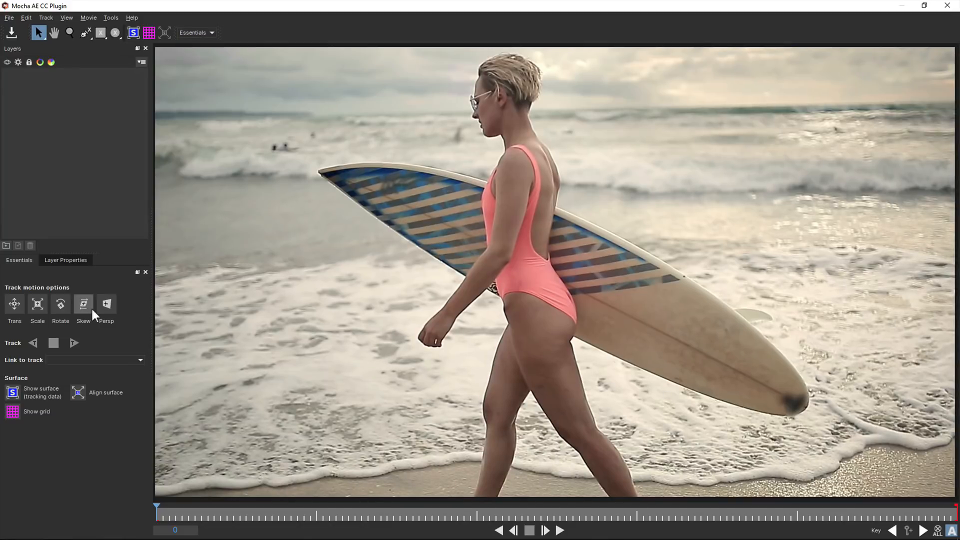
pyautogui.moveTo(109, 343)
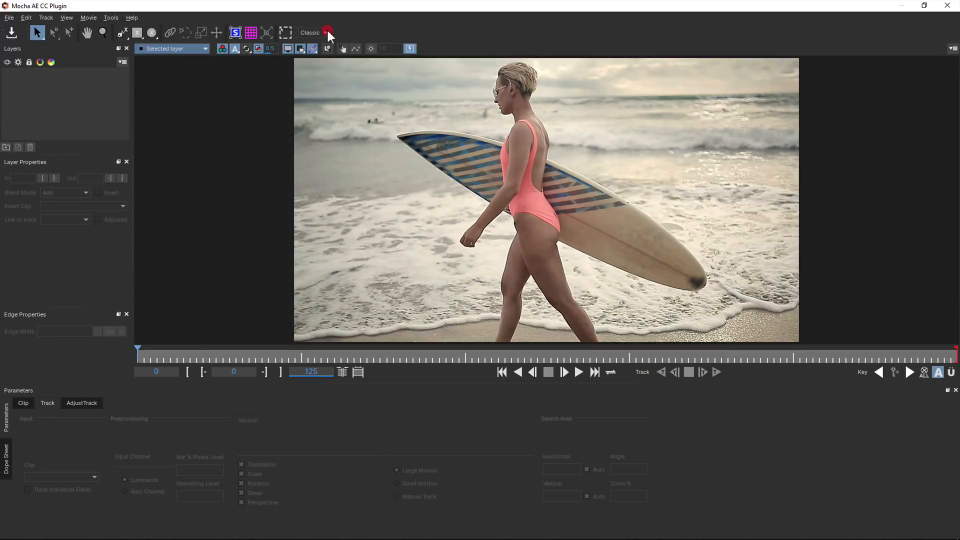
# Step: Switch through the Roto and Big Picture layouts and settle back on the Essentials workspace
pyautogui.click(328, 32)
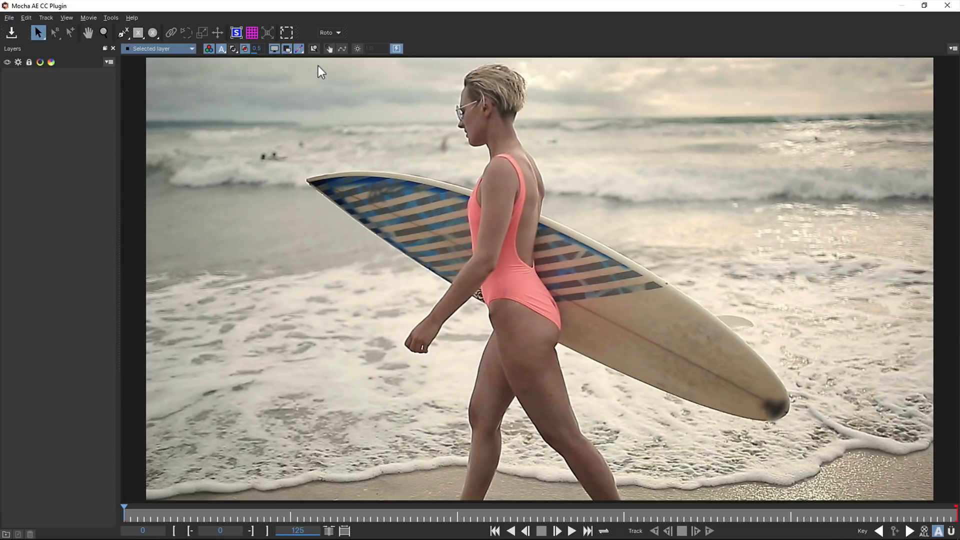
pyautogui.click(330, 32)
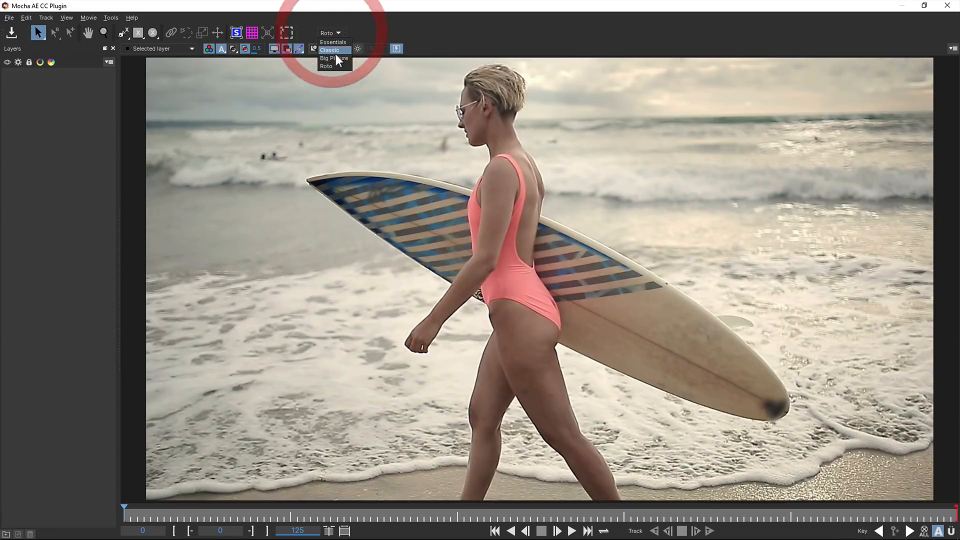
pyautogui.click(334, 58)
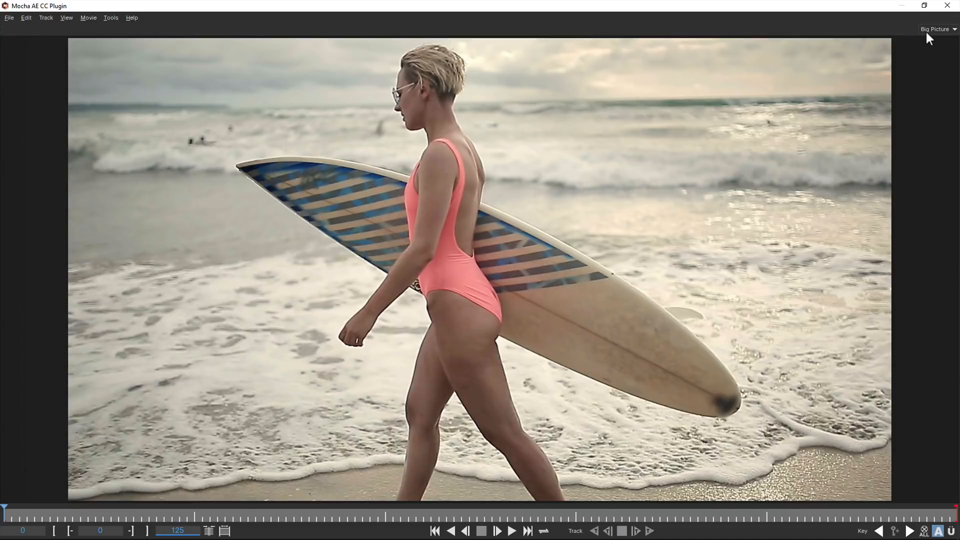
pyautogui.click(936, 29)
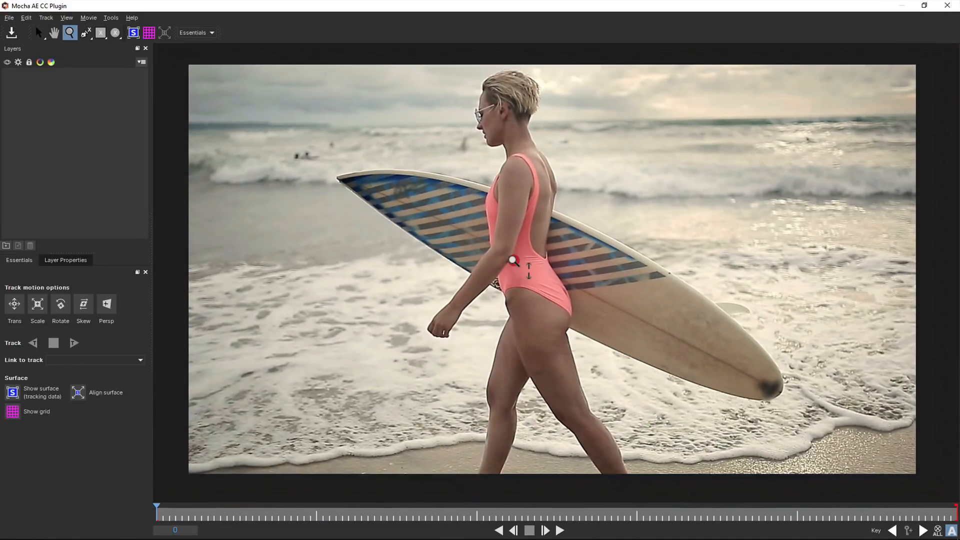
pyautogui.click(37, 32)
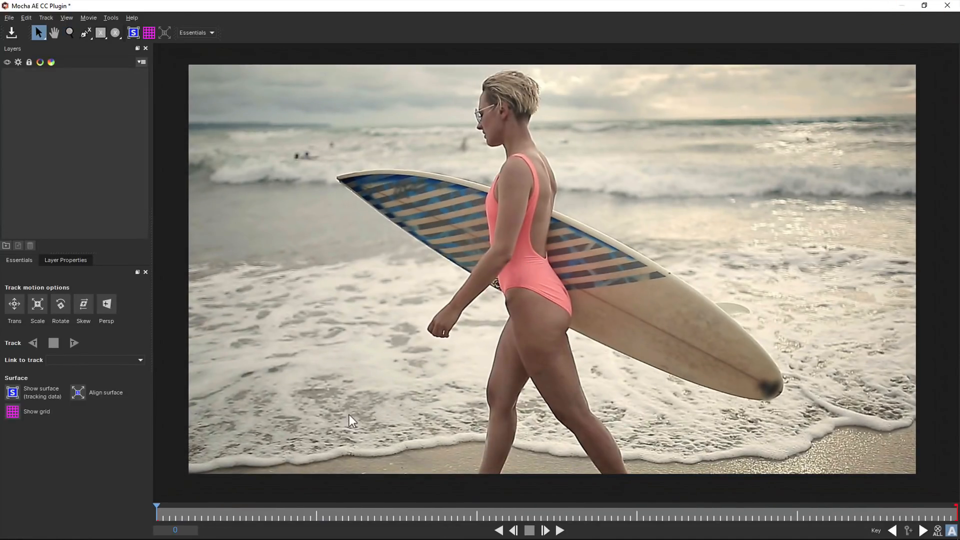
pyautogui.click(86, 32)
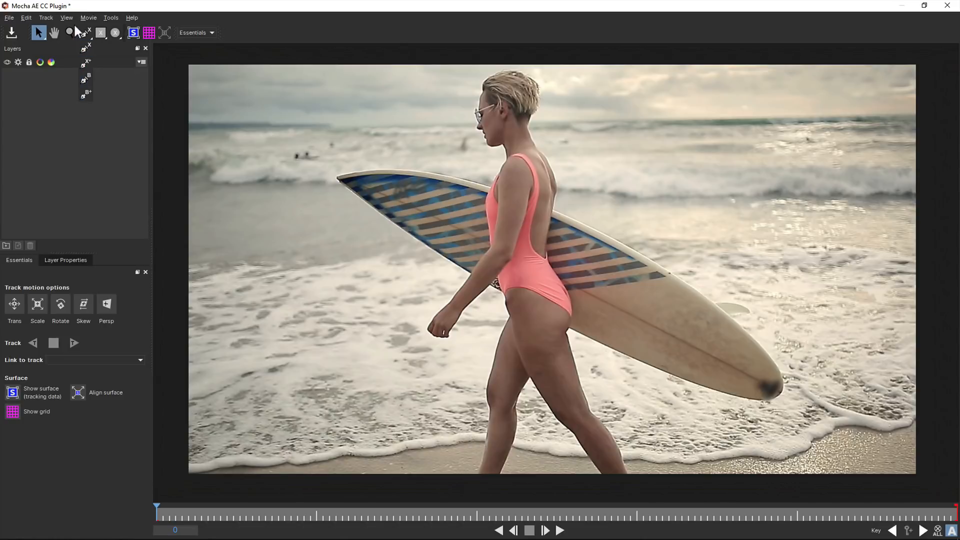
# Step: Choose the X-spline tool from the flyout to outline the rear half of the surfboard as Layer 1
pyautogui.click(101, 32)
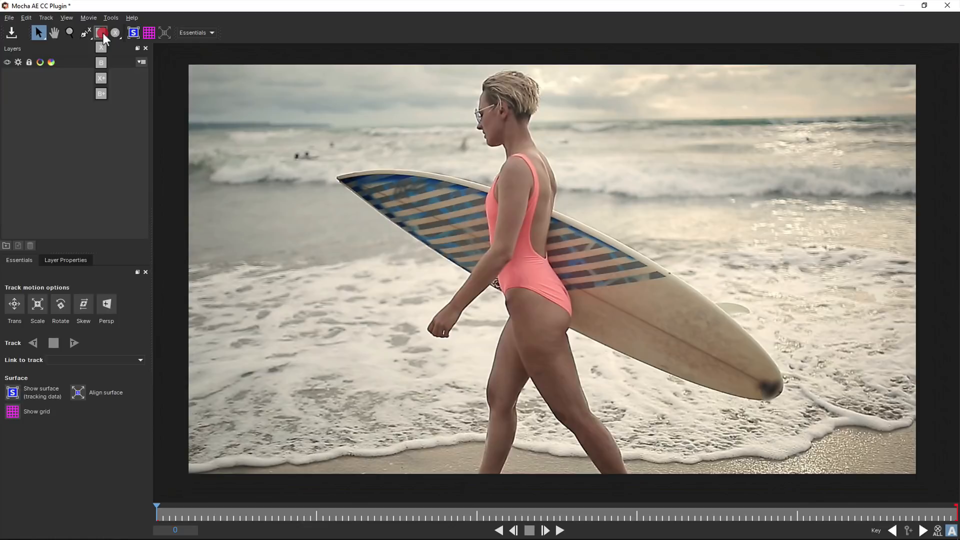
pyautogui.click(115, 32)
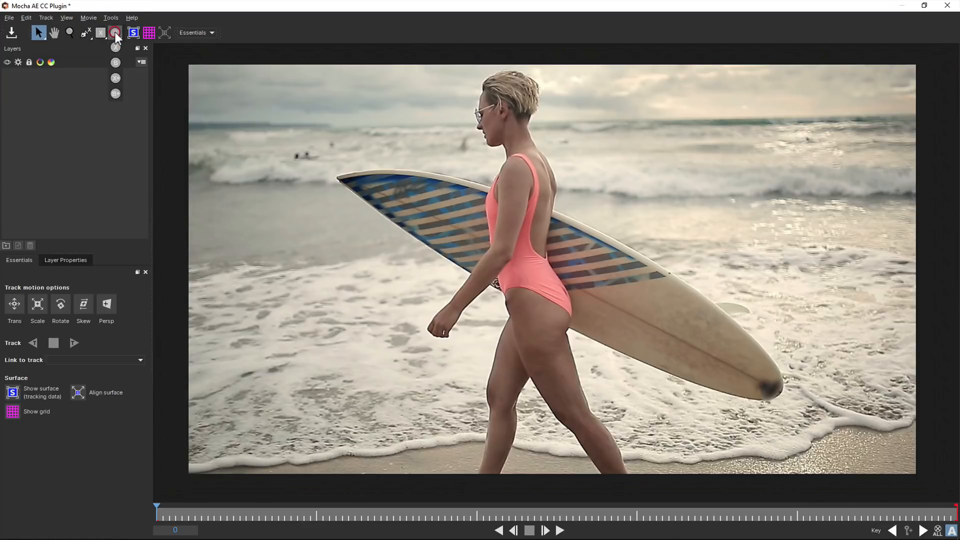
pyautogui.click(84, 32)
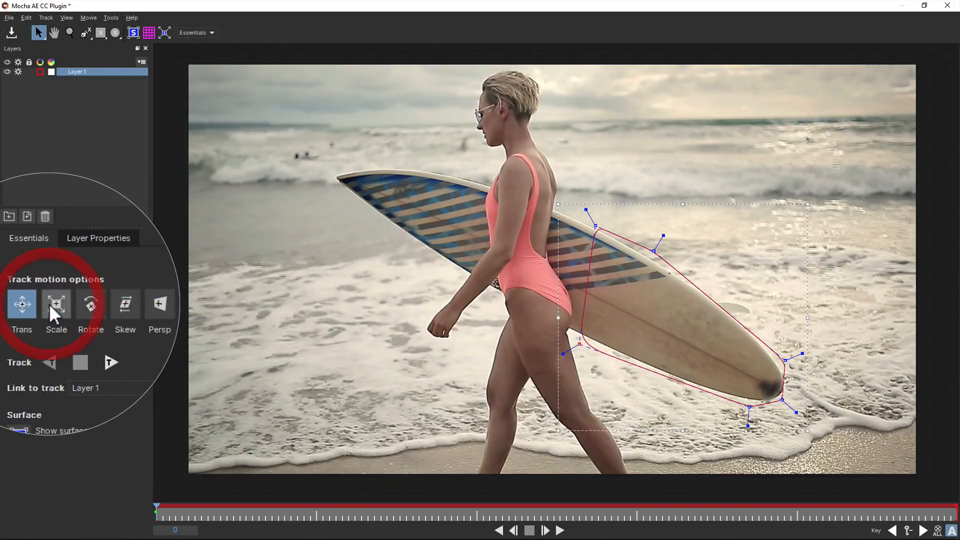
# Step: Enable Scale, Rotate, Skew and Persp motion on Layer 1 and show its planar surface
pyautogui.click(90, 305)
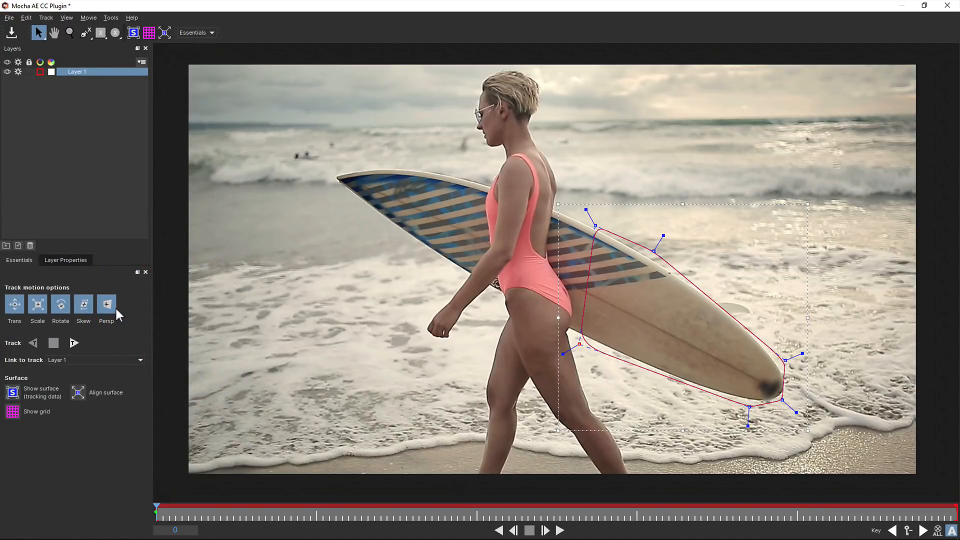
pyautogui.click(12, 392)
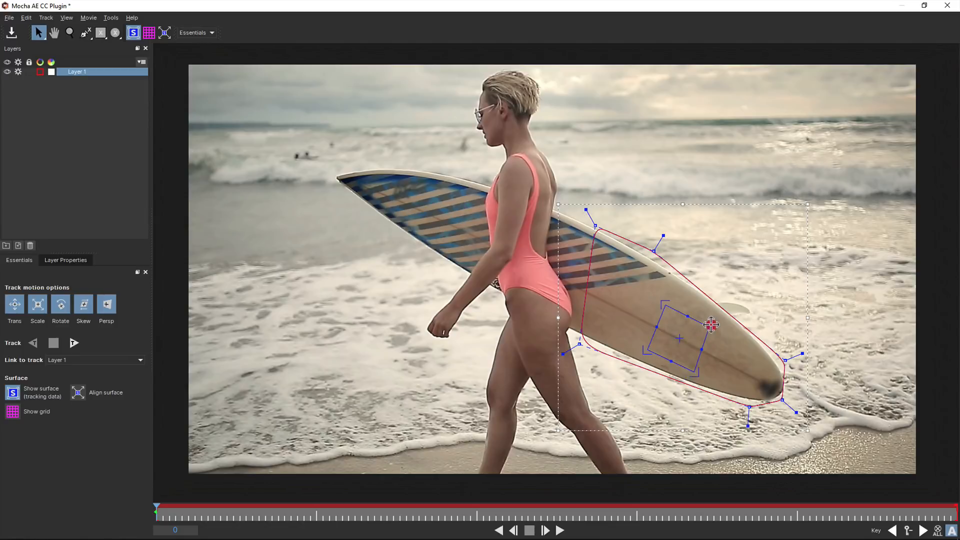
# Step: Track the board forward through the clip, rename the layer 'surfboard' and close Mocha
pyautogui.click(74, 343)
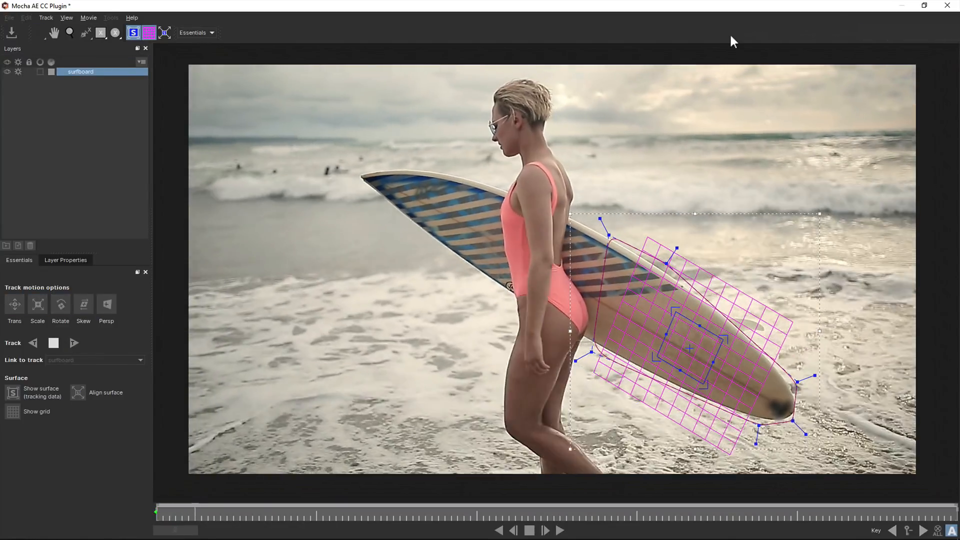
pyautogui.click(544, 530)
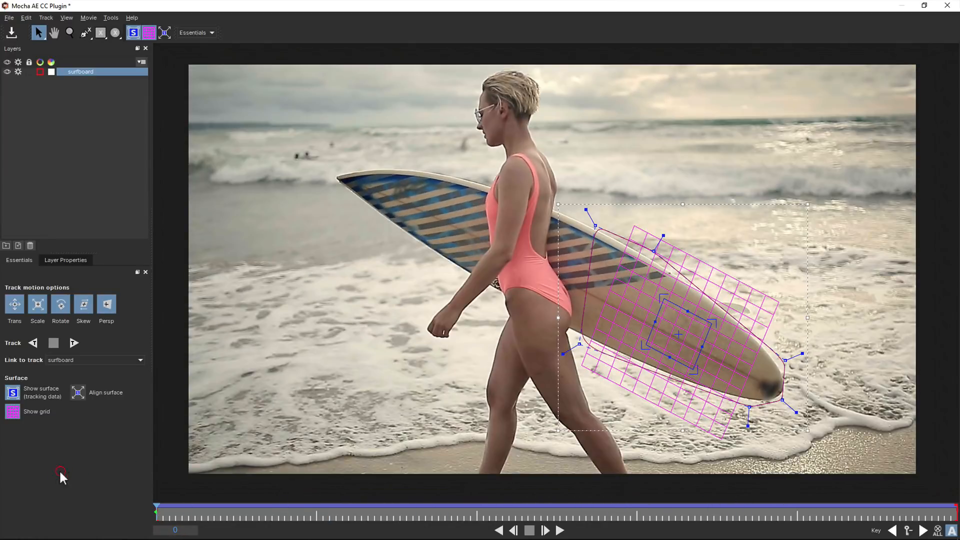
pyautogui.moveTo(948, 6)
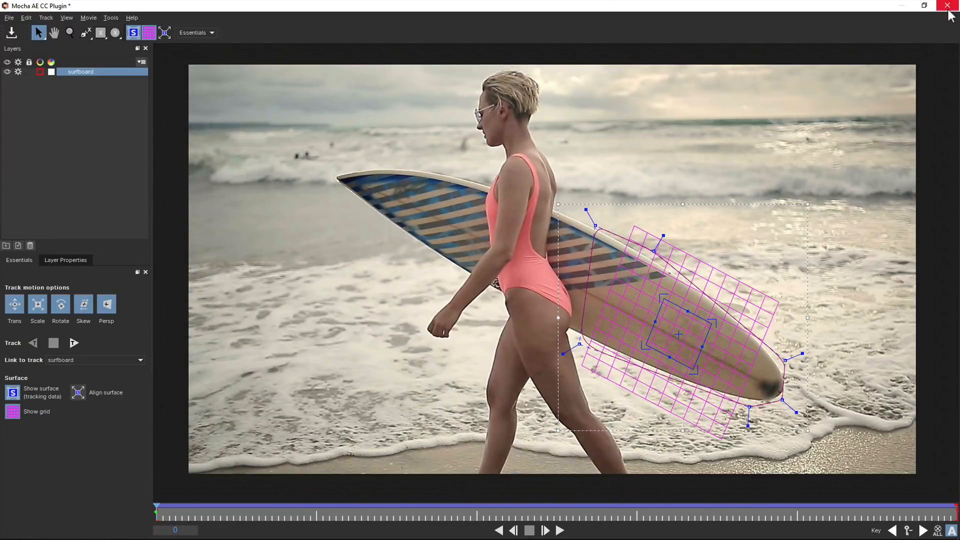
pyautogui.click(948, 6)
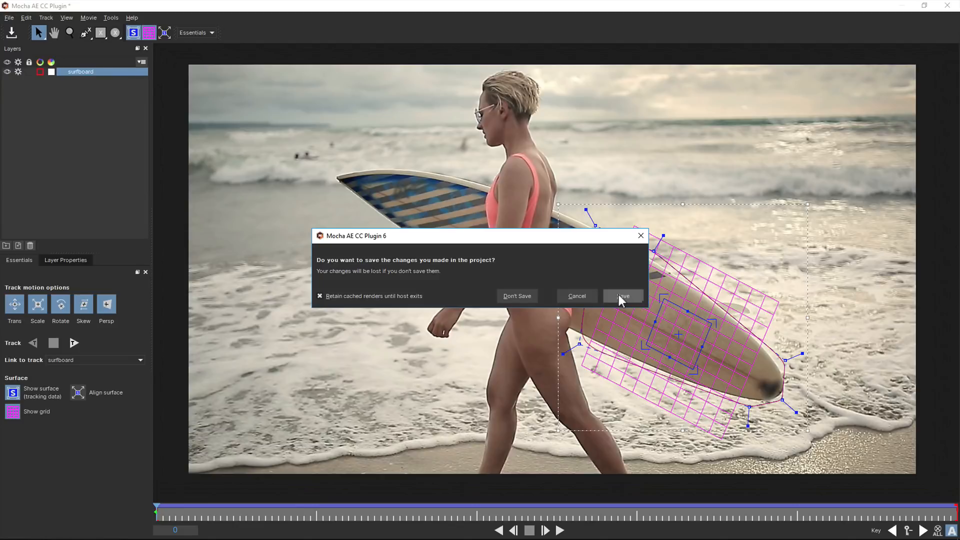
# Step: Save the Mocha project, then create track data from the surfboard layer into the effect's corner-pin values
pyautogui.click(622, 296)
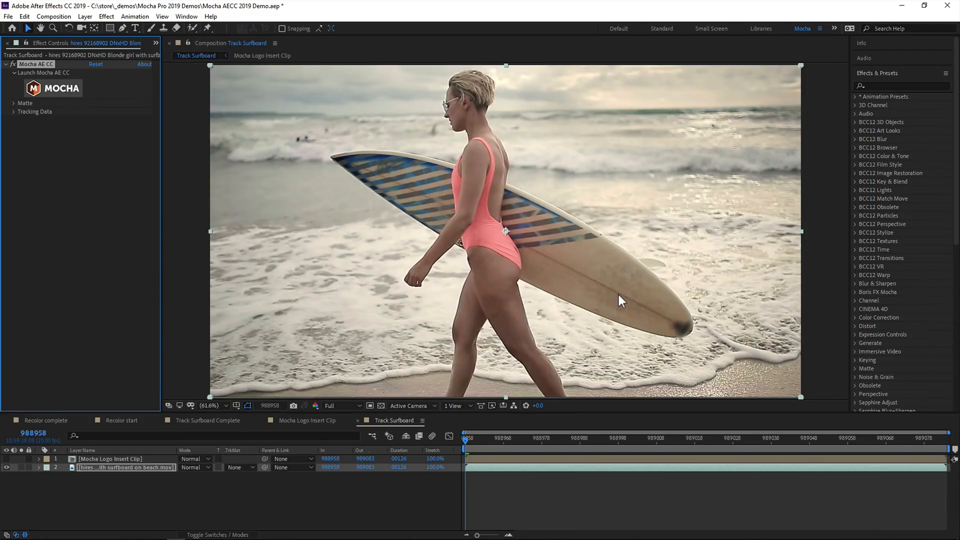
pyautogui.moveTo(14, 116)
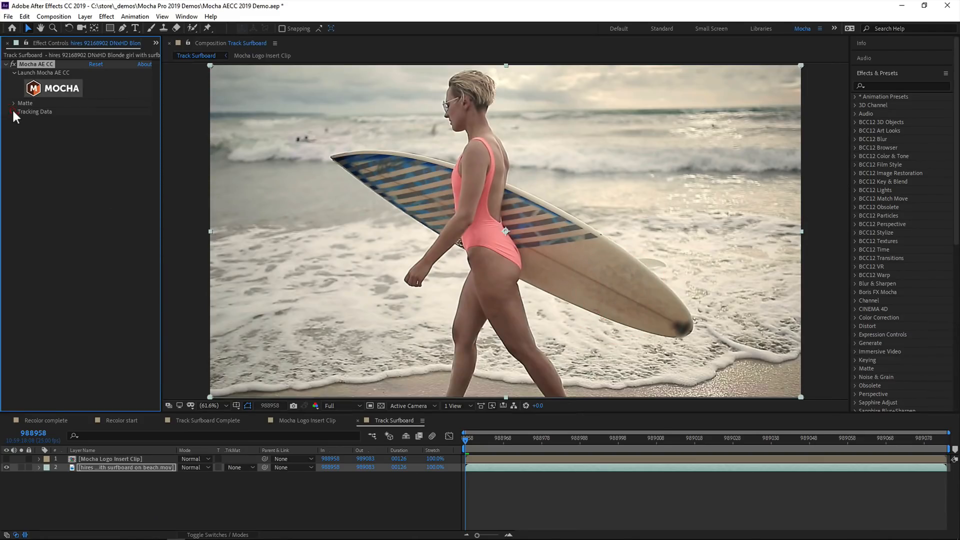
pyautogui.click(13, 111)
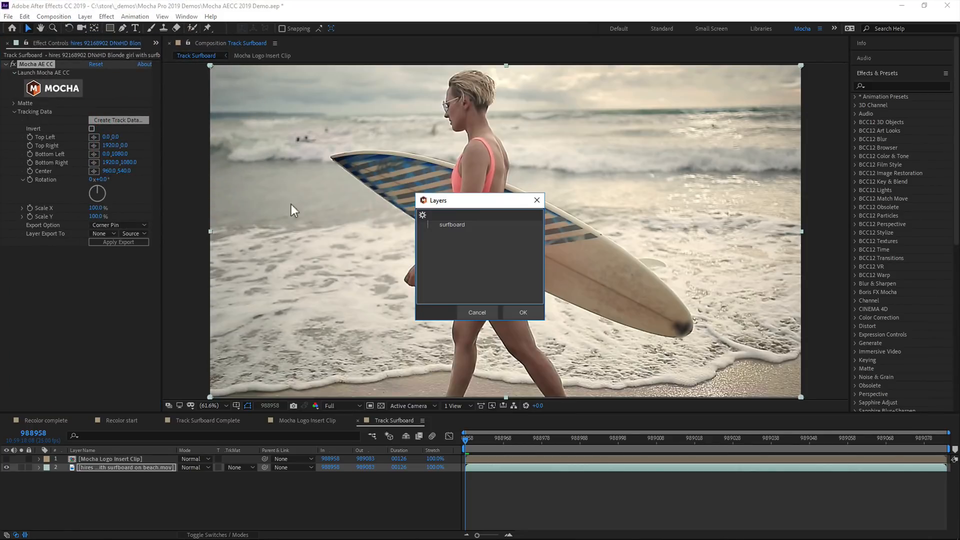
pyautogui.click(452, 225)
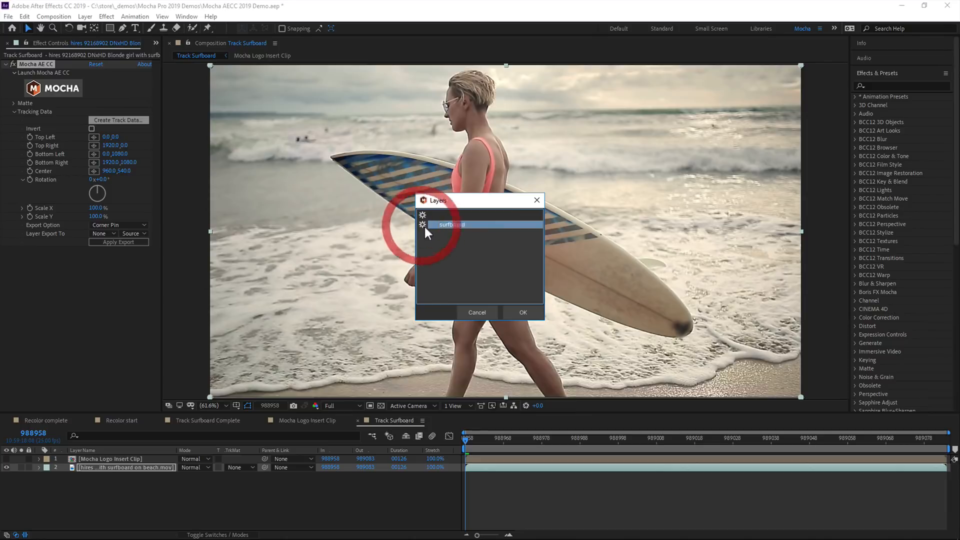
pyautogui.click(522, 312)
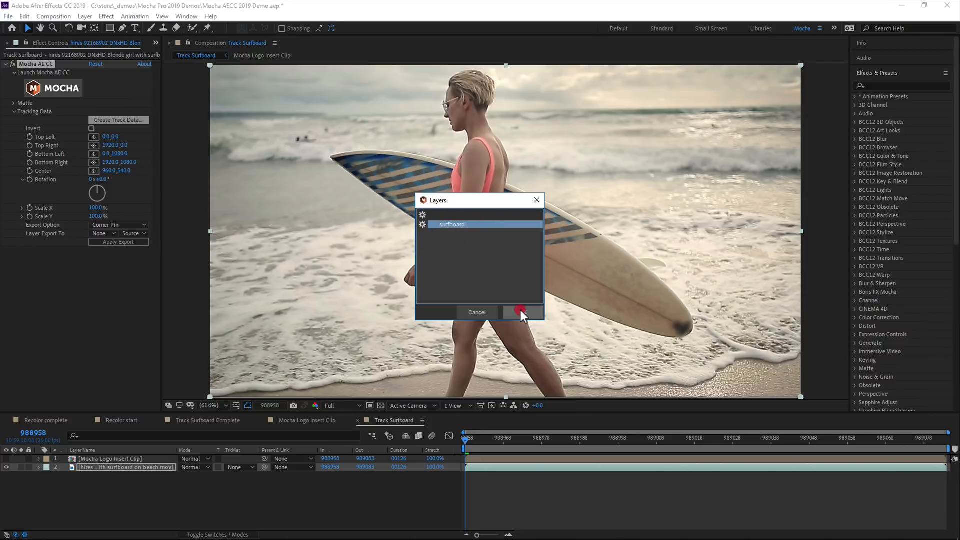
pyautogui.click(521, 312)
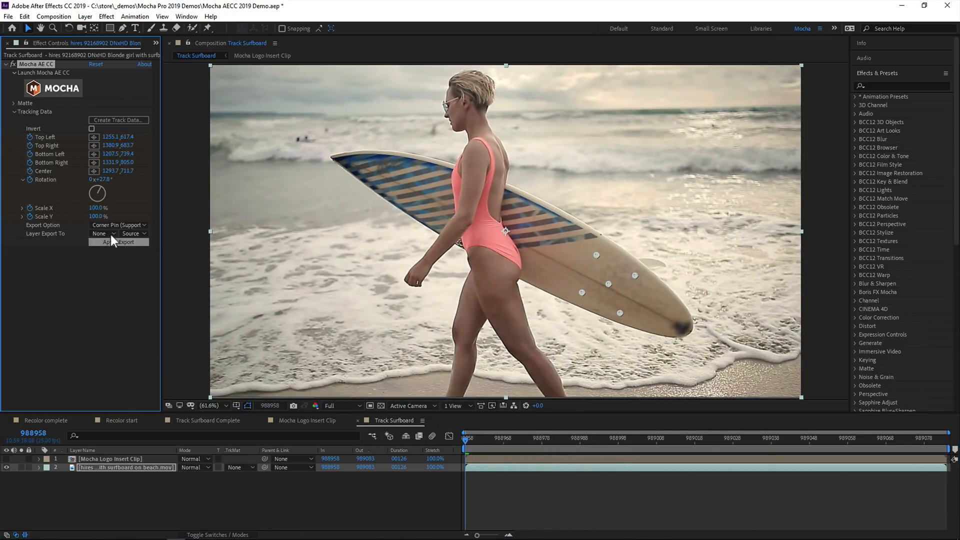
# Step: Target the Mocha Logo Insert Clip layer with the Corner Pin (Support Motion Blur) export option
pyautogui.click(102, 234)
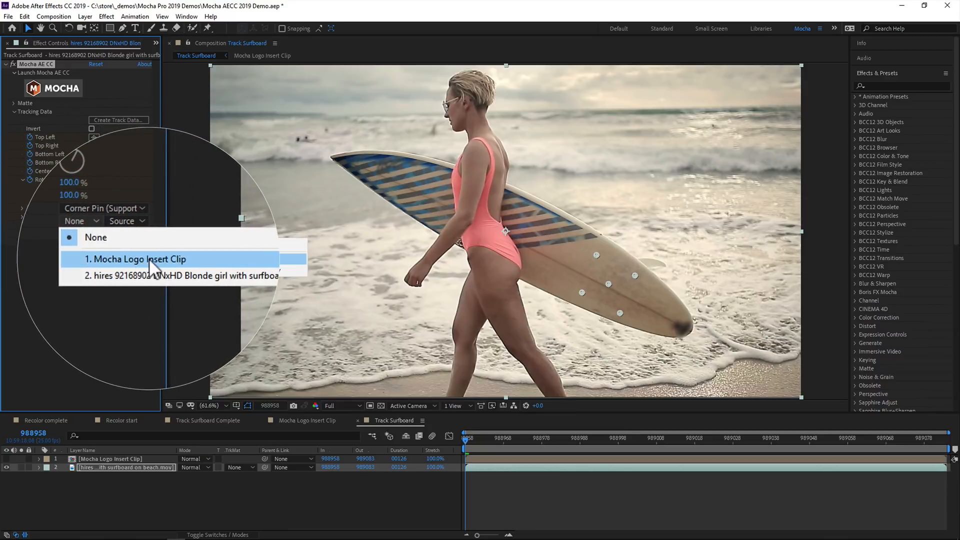
pyautogui.click(136, 259)
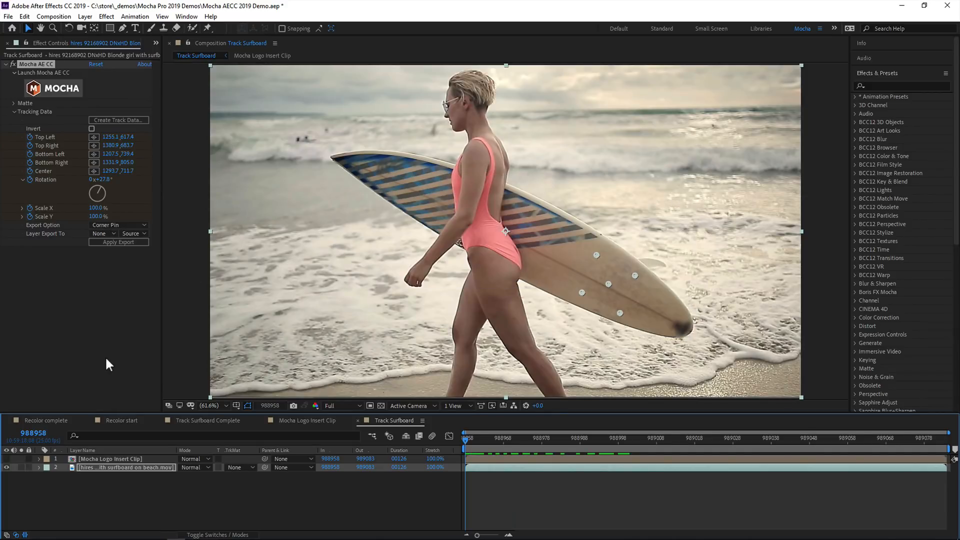
pyautogui.click(118, 225)
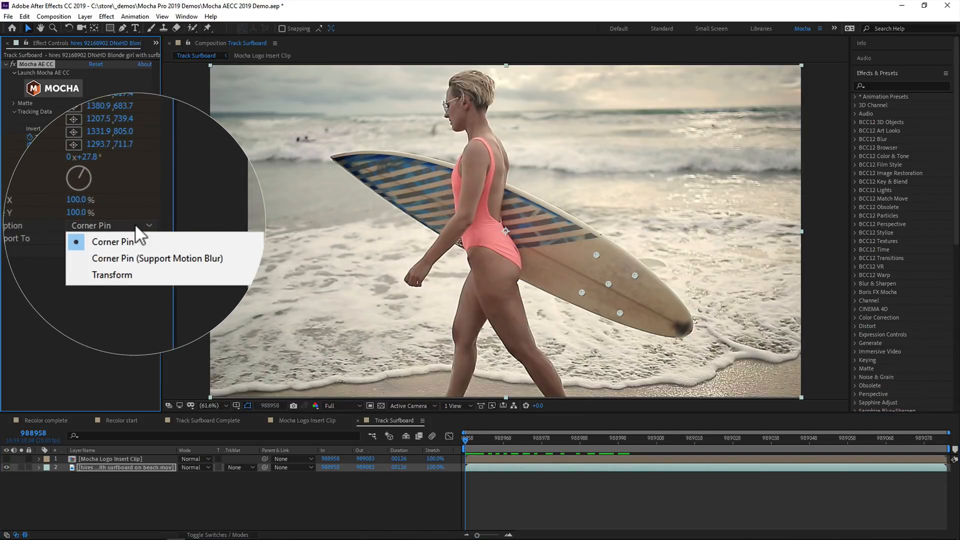
pyautogui.moveTo(150, 250)
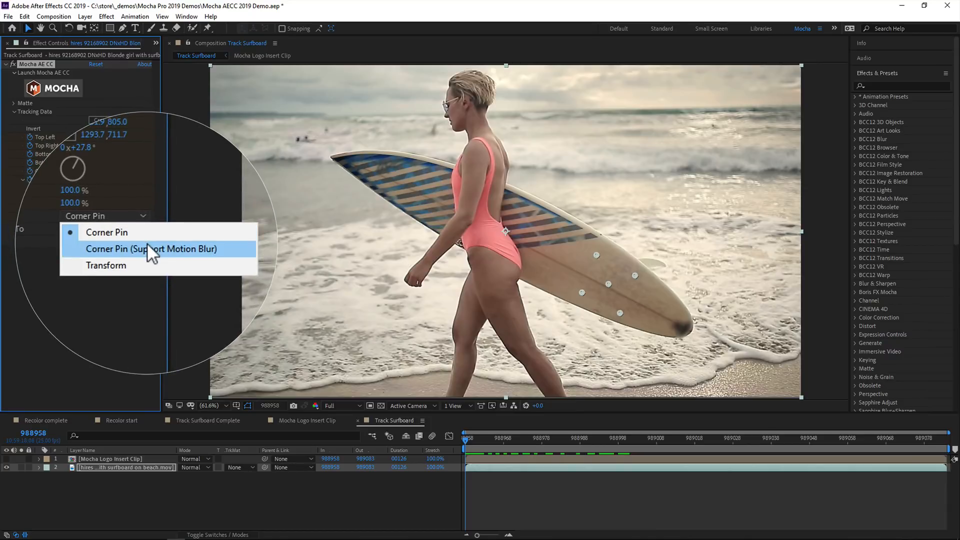
pyautogui.click(151, 249)
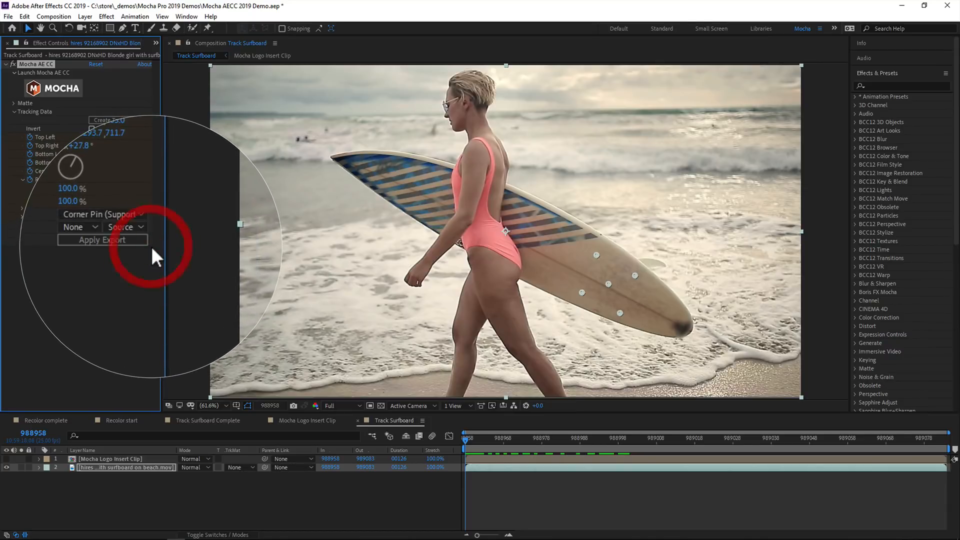
# Step: Apply the export to pin the logo on the surfboard and switch to Recolor complete
pyautogui.click(118, 241)
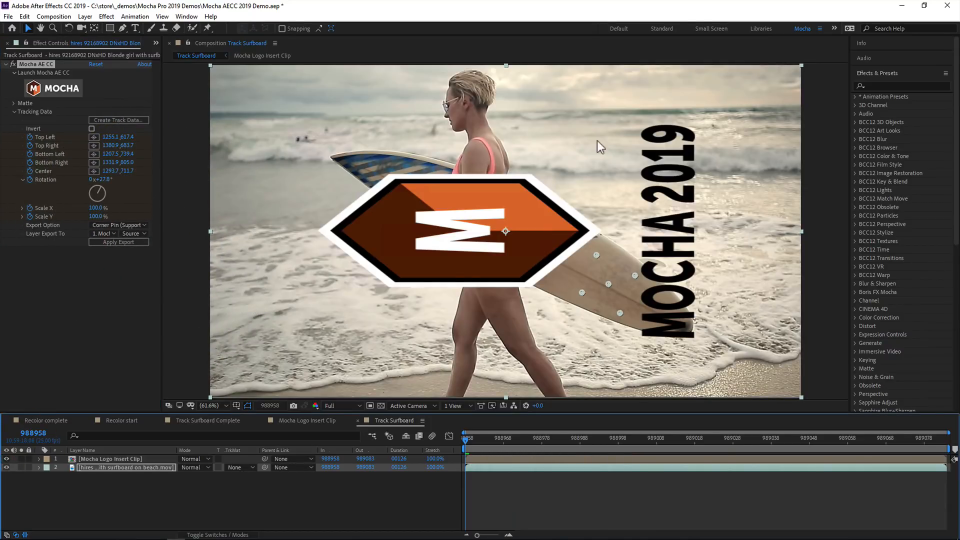
pyautogui.click(118, 242)
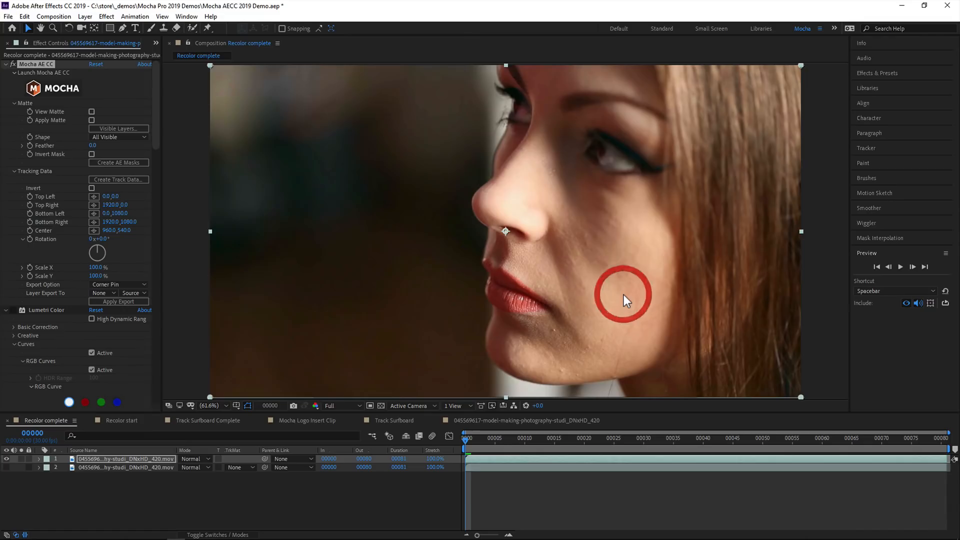
# Step: Check the visible Mocha layers and preview the lips matte on the model
pyautogui.click(118, 129)
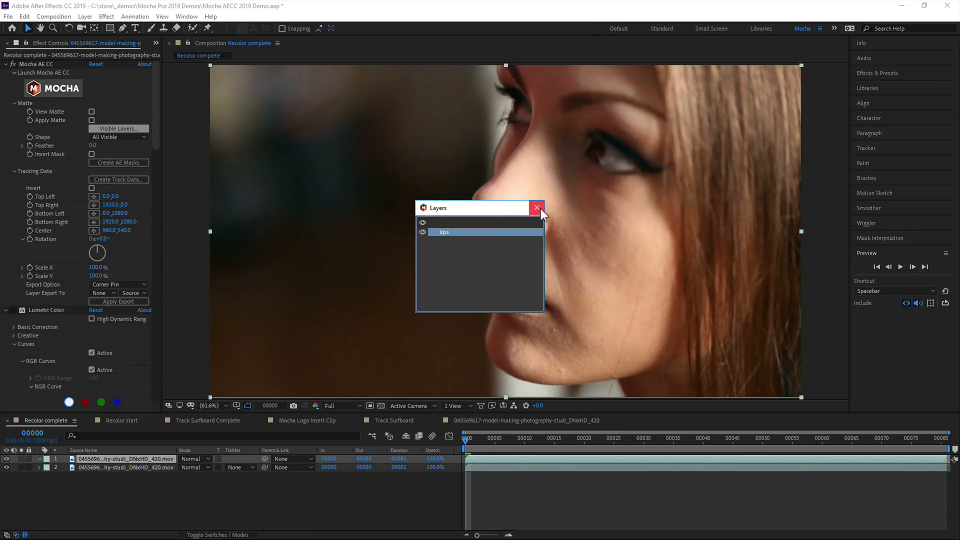
pyautogui.click(538, 208)
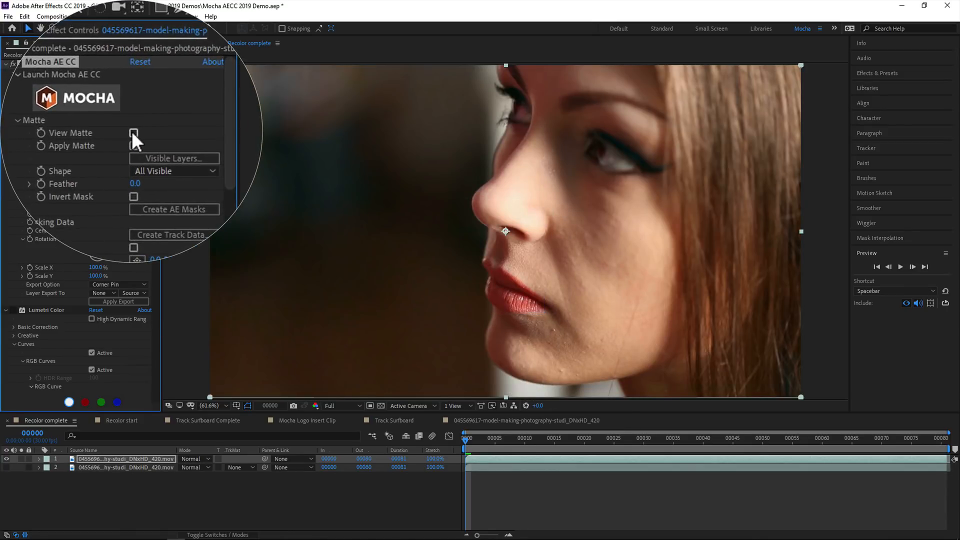
pyautogui.click(133, 134)
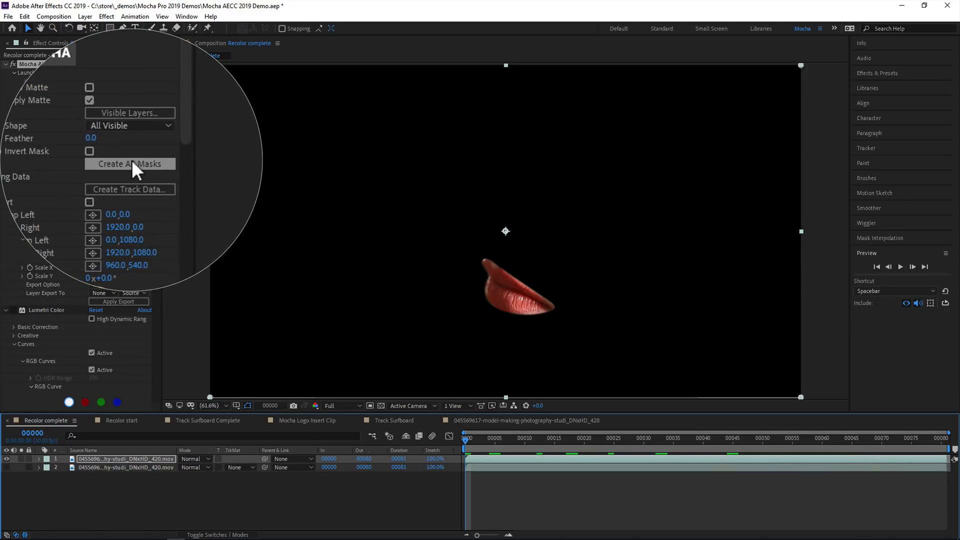
# Step: Create AE masks from the lips matte and return to the clip's first frame
pyautogui.click(130, 163)
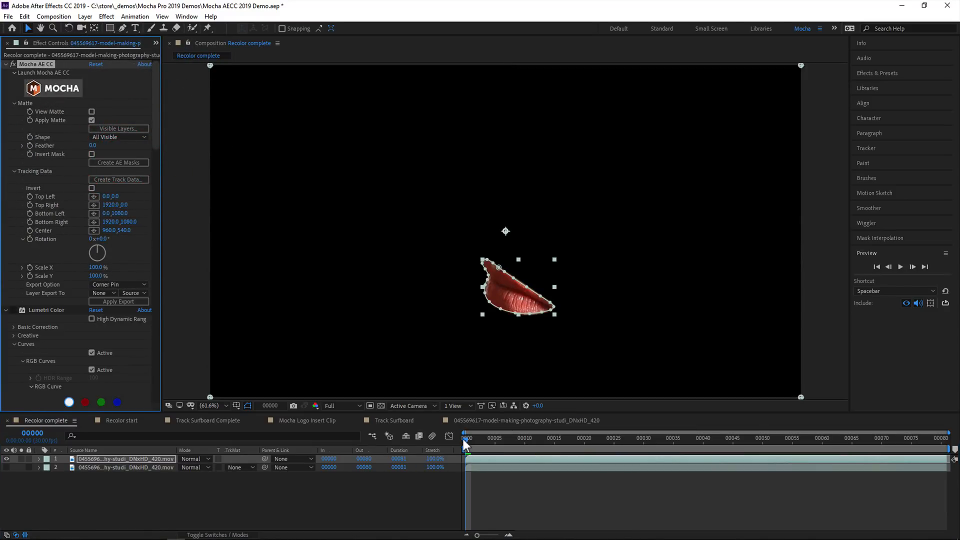
pyautogui.click(548, 438)
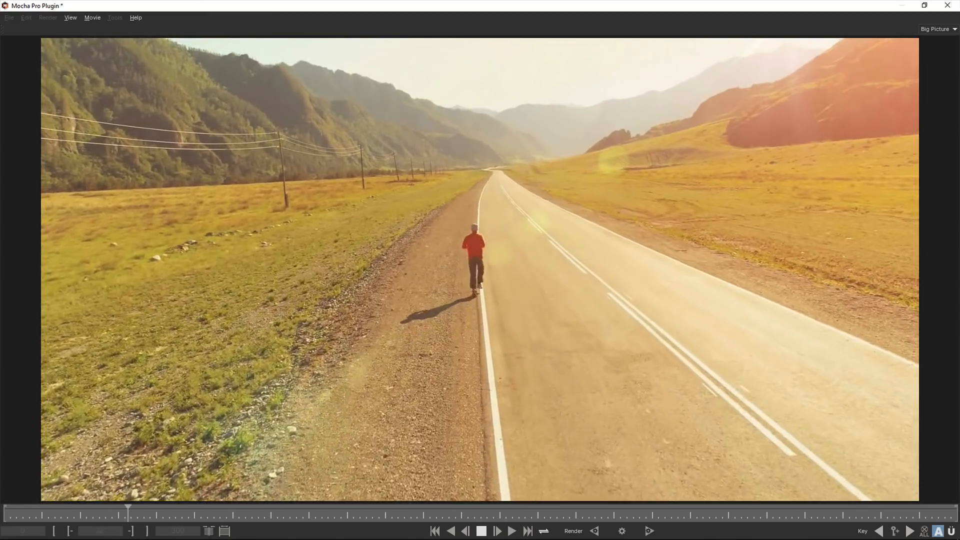
# Step: Load the night-alley clip and overlay the flag layer's matte on the hanging banner
pyautogui.click(498, 531)
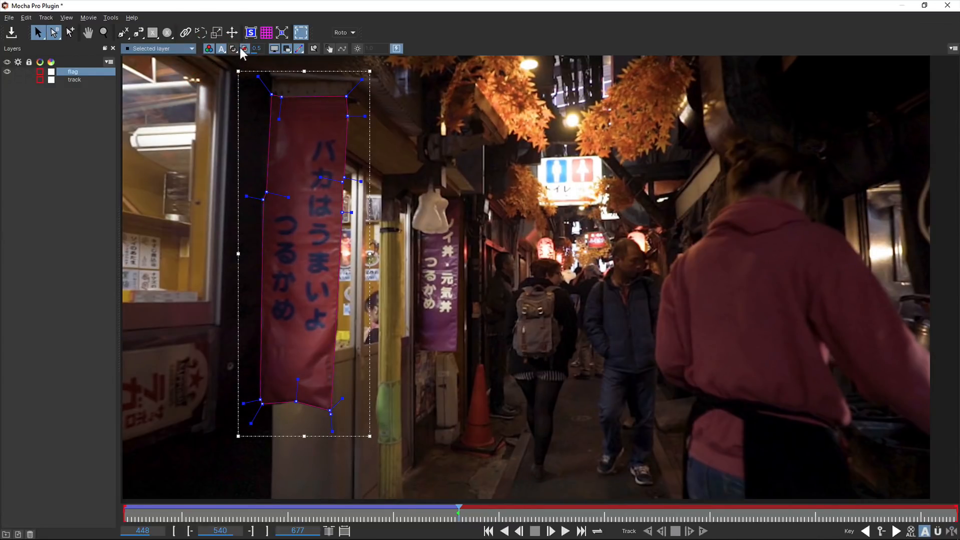
pyautogui.click(244, 48)
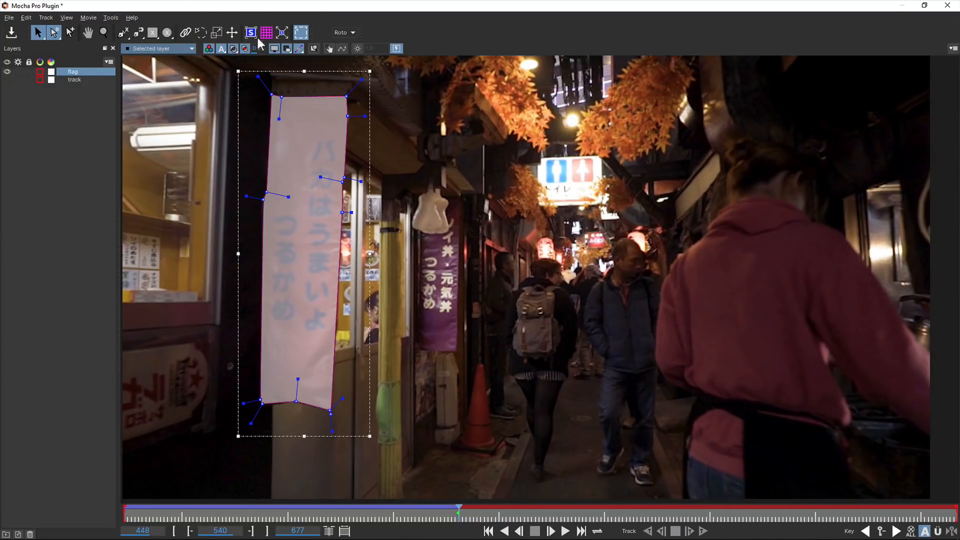